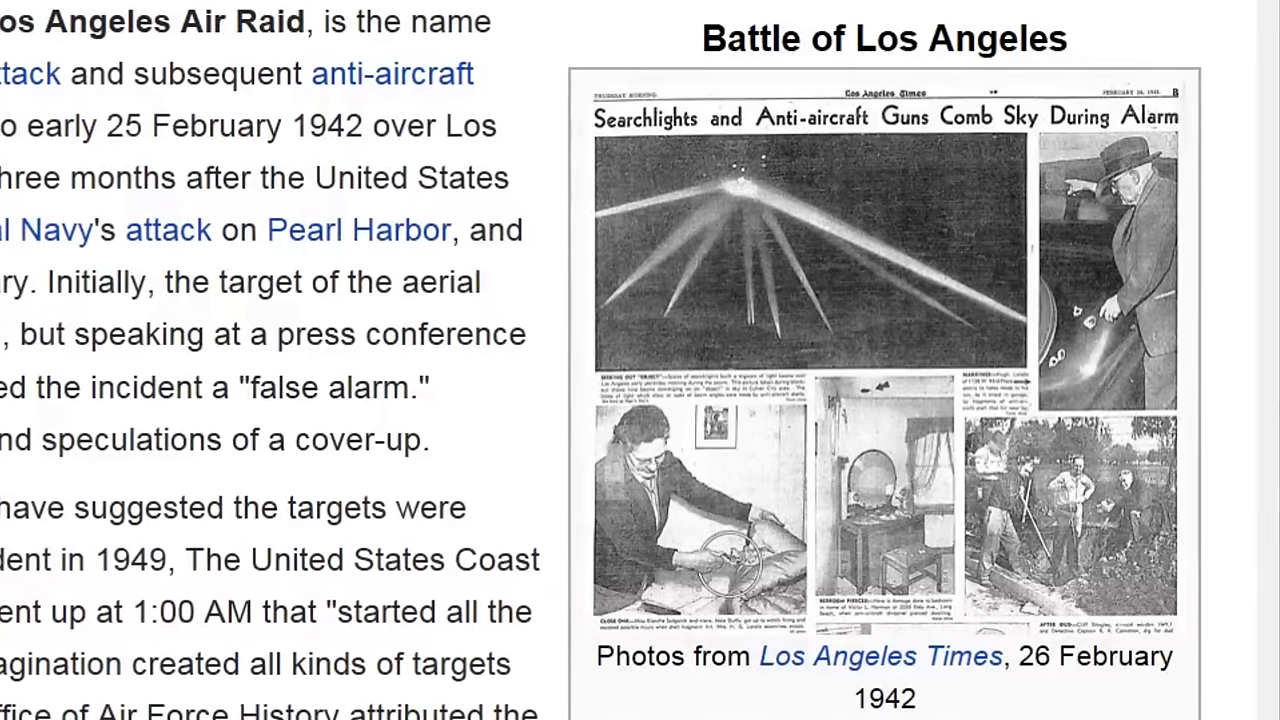
mouse_move(770, 110)
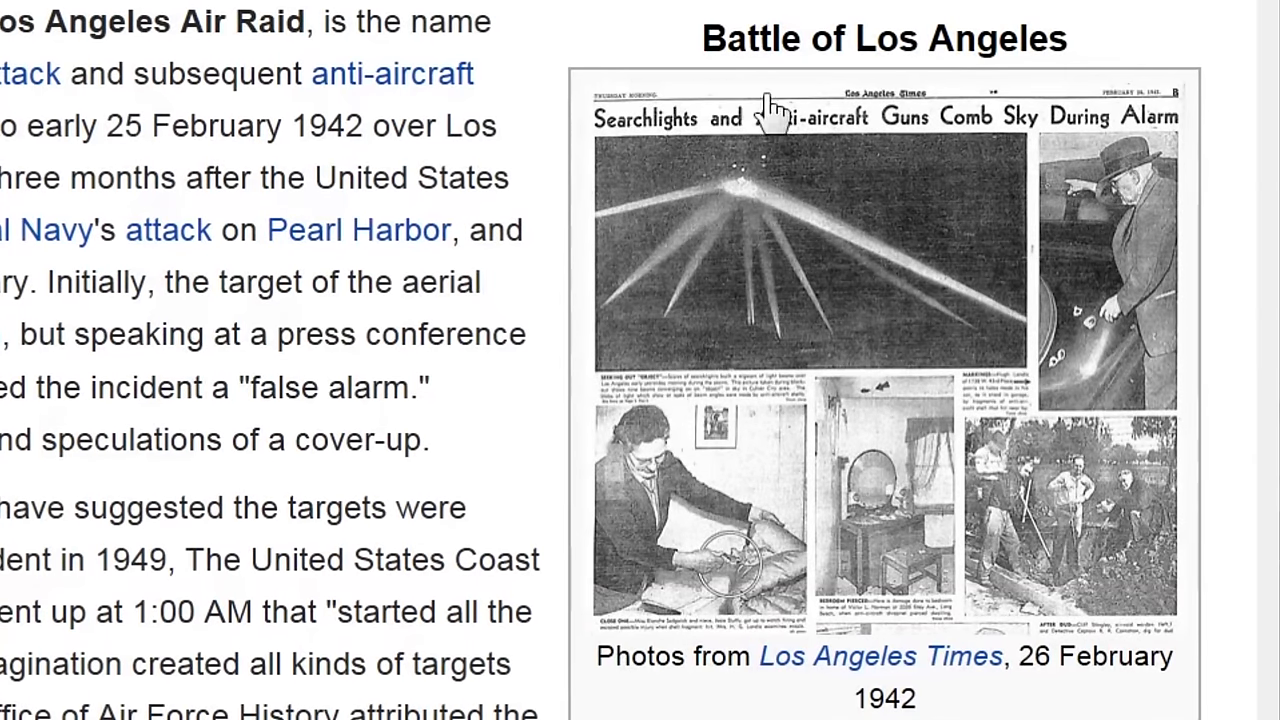
mouse_move(835, 360)
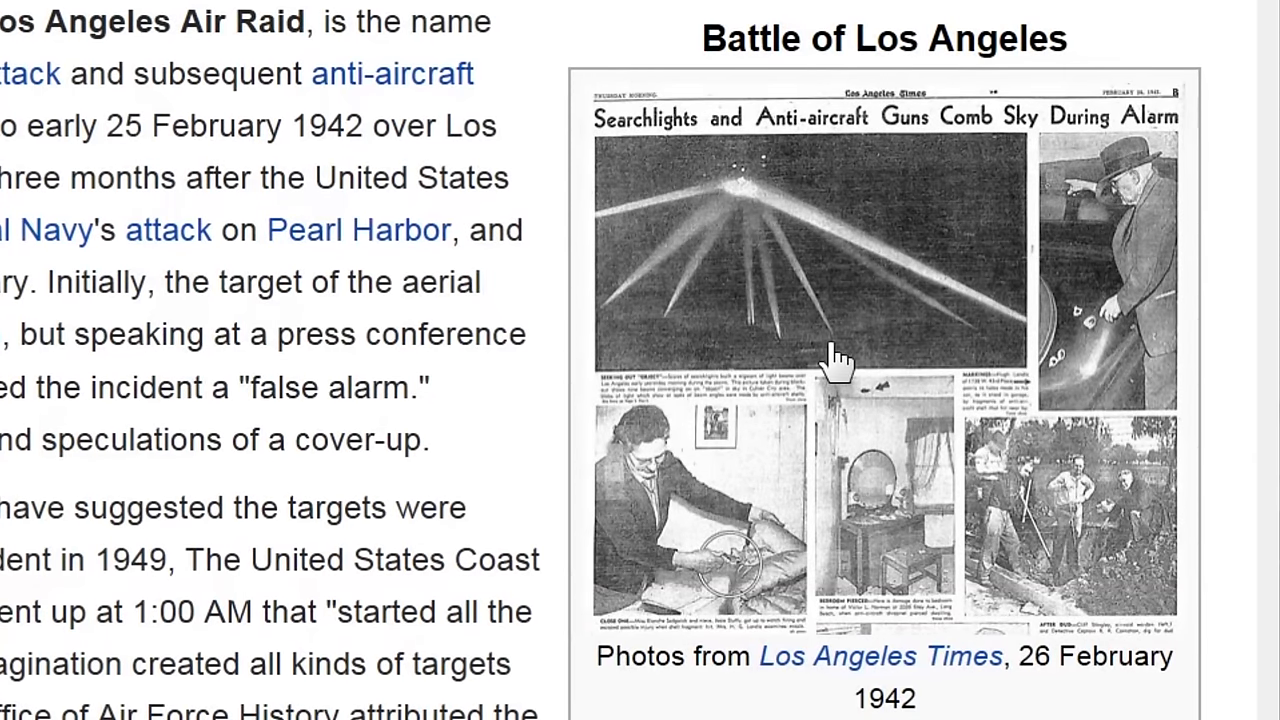
mouse_move(905, 275)
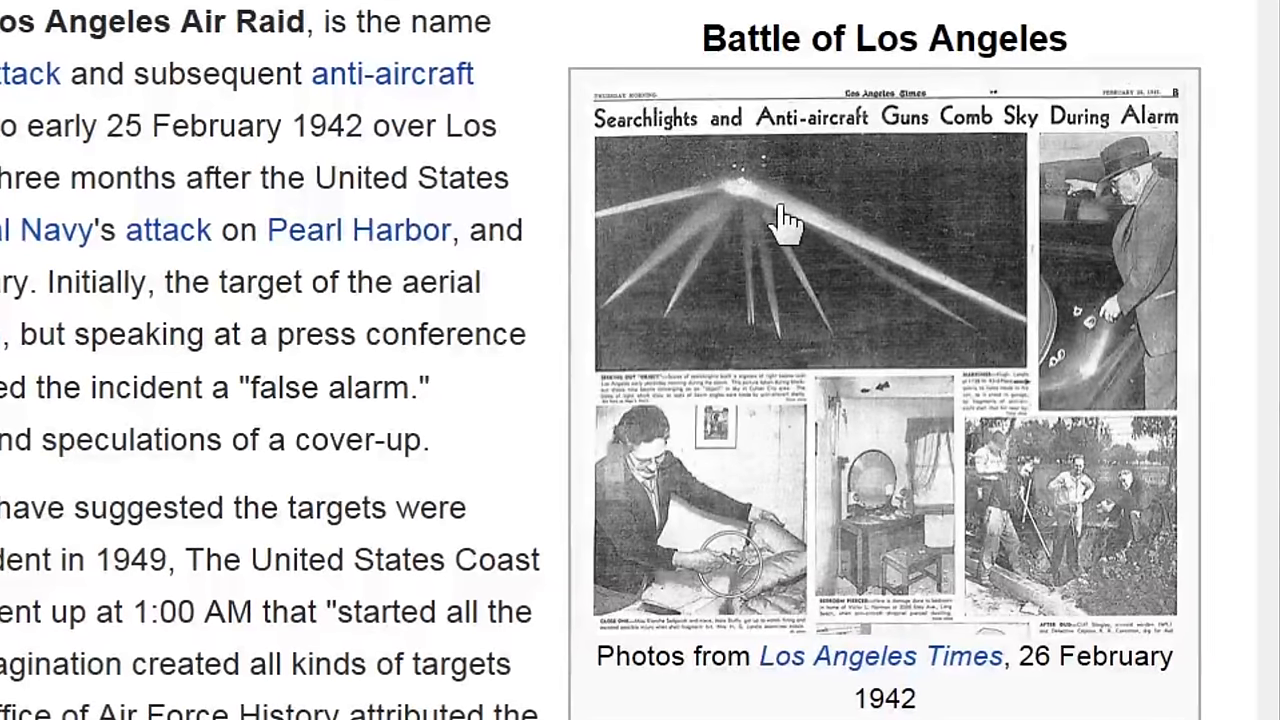
mouse_move(1025, 335)
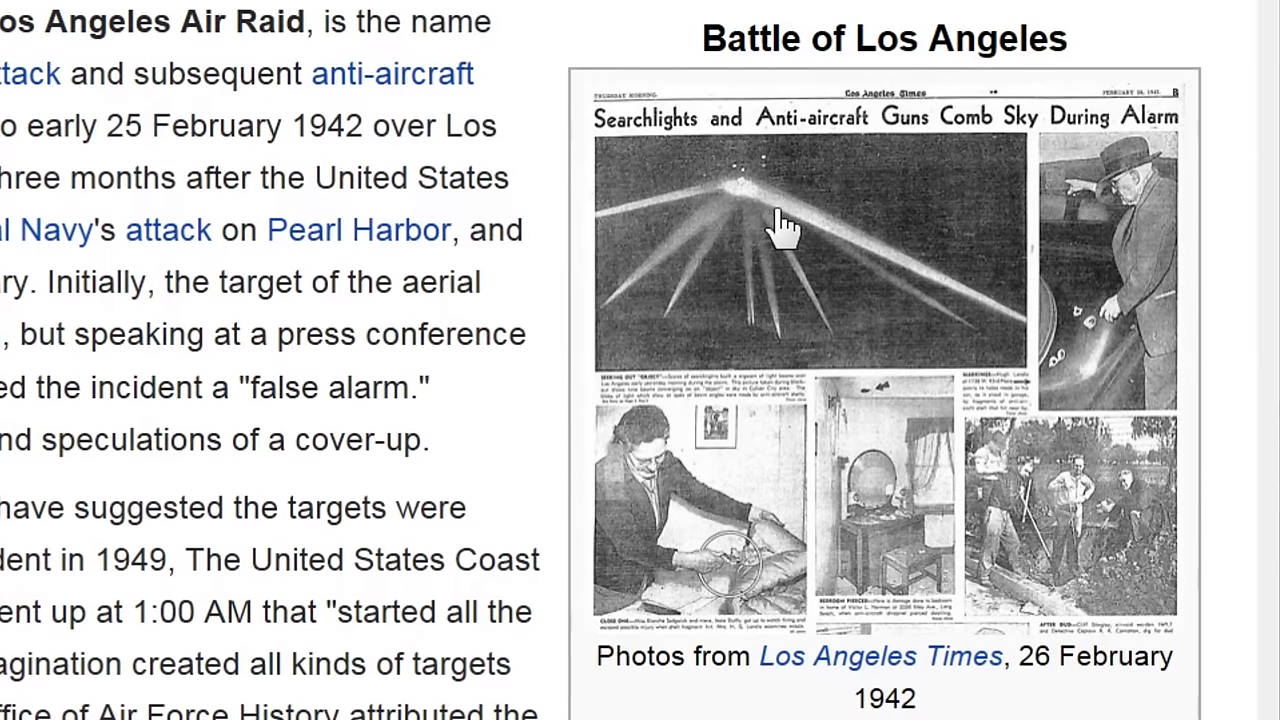
mouse_move(745, 195)
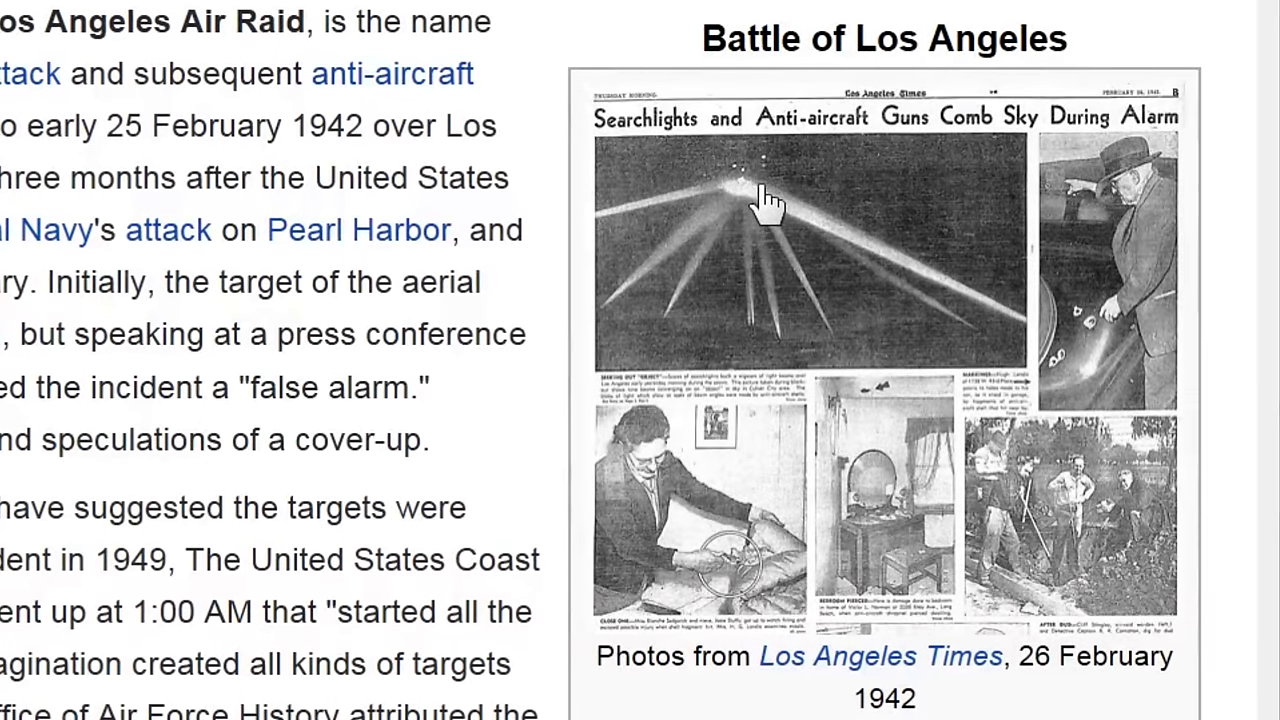
mouse_move(770, 240)
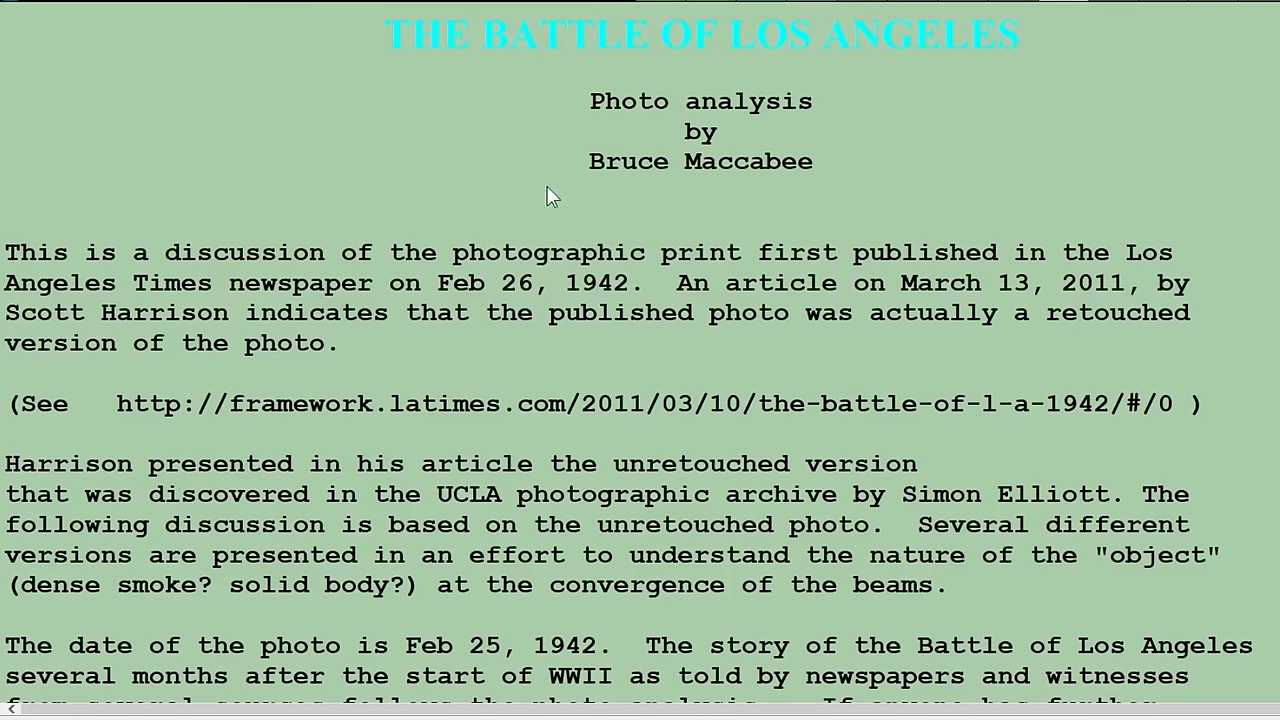
scroll("down", 3)
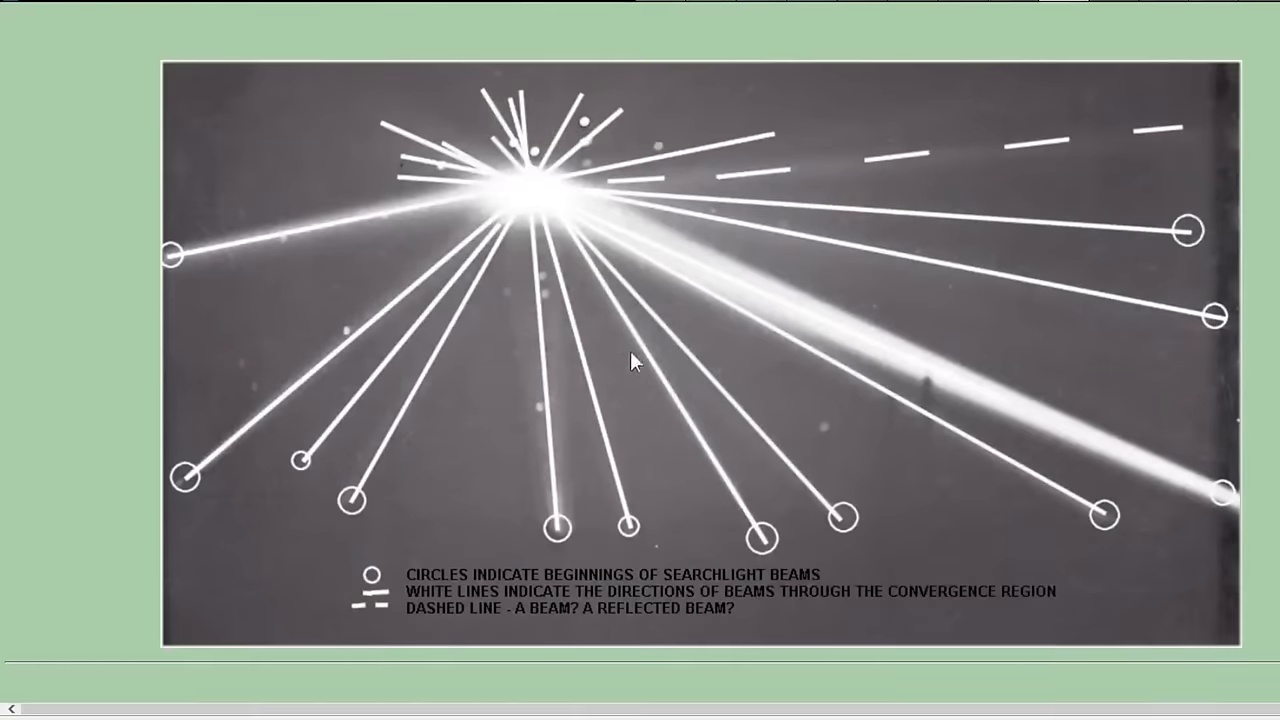
mouse_move(788, 332)
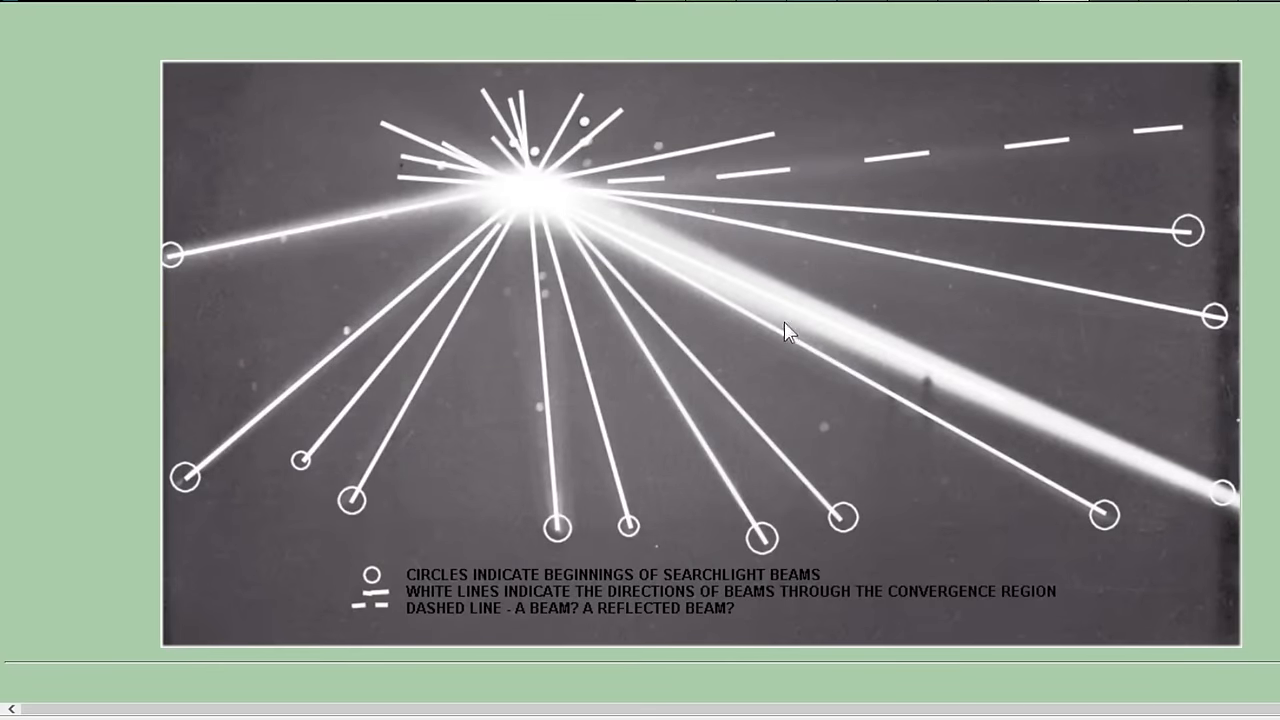